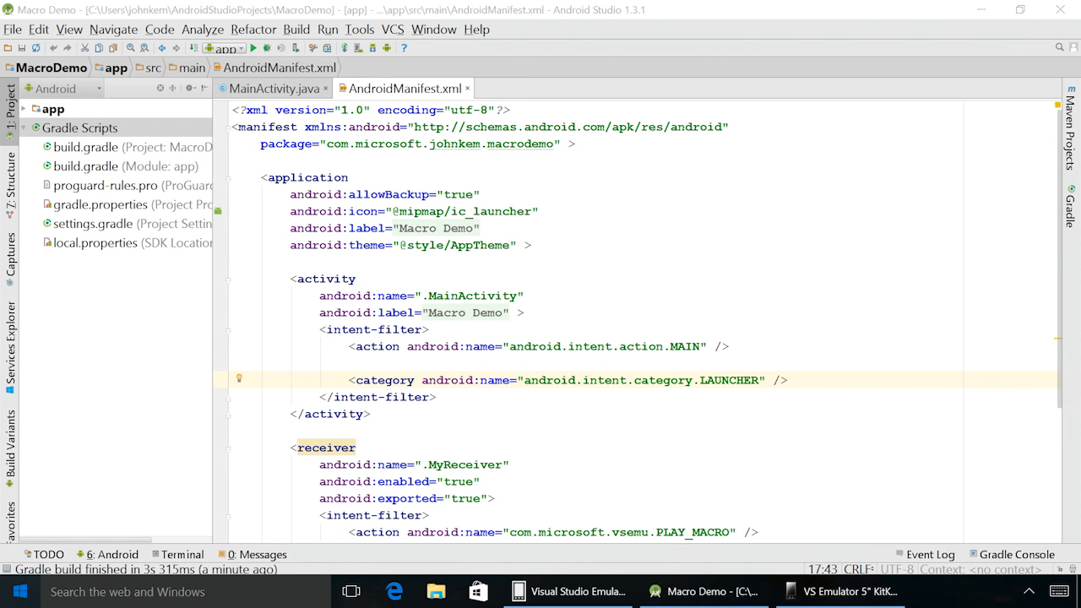
Step: Launch Visual Studio Emulator for Android and bring up the Android12 solution in Visual Studio
click(19, 588)
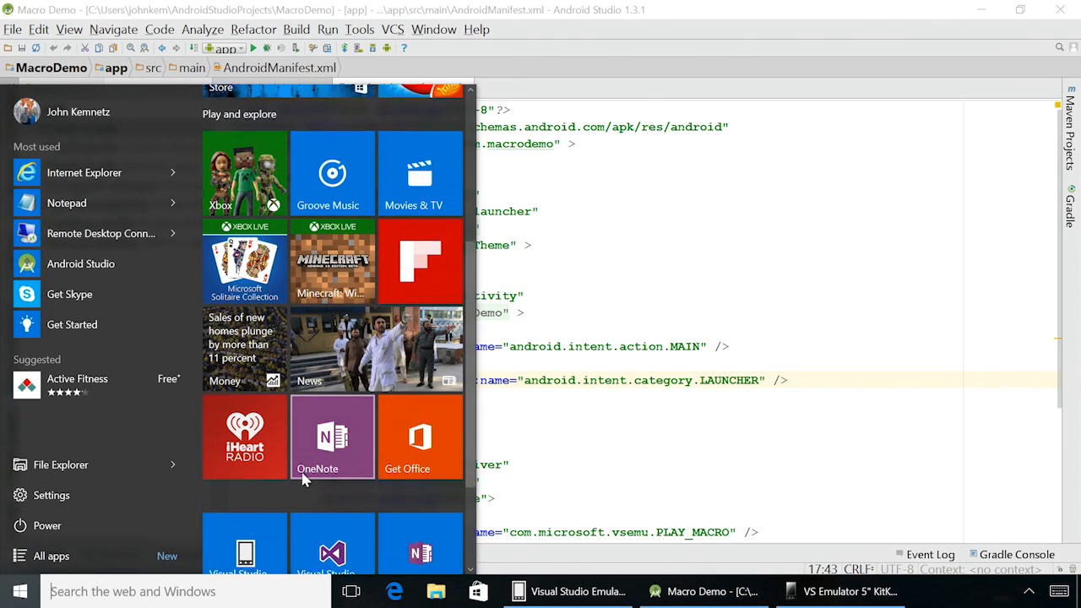
scroll(down, 3)
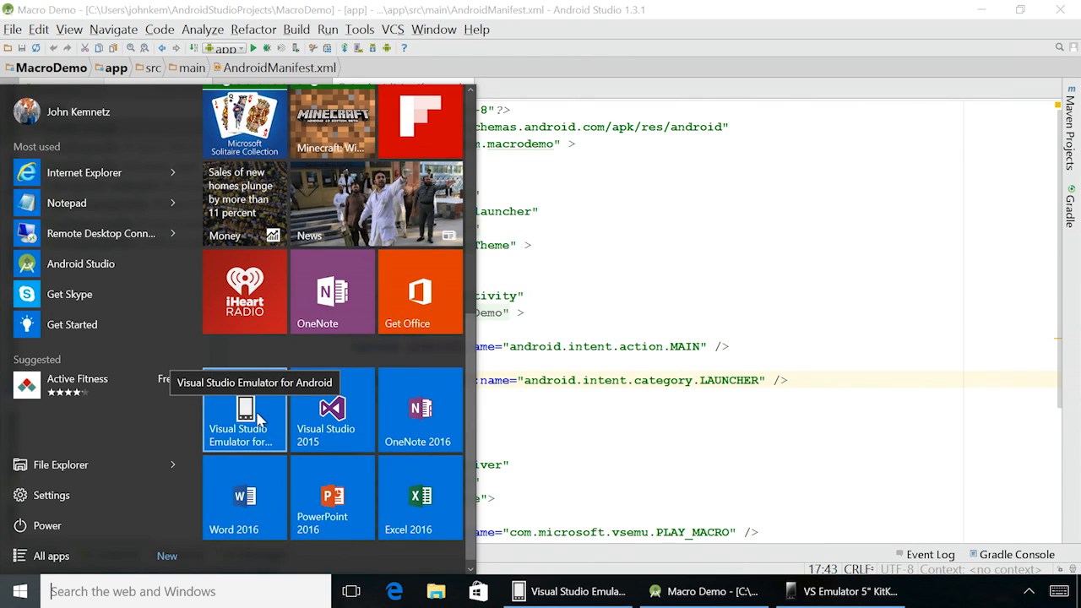
click(243, 414)
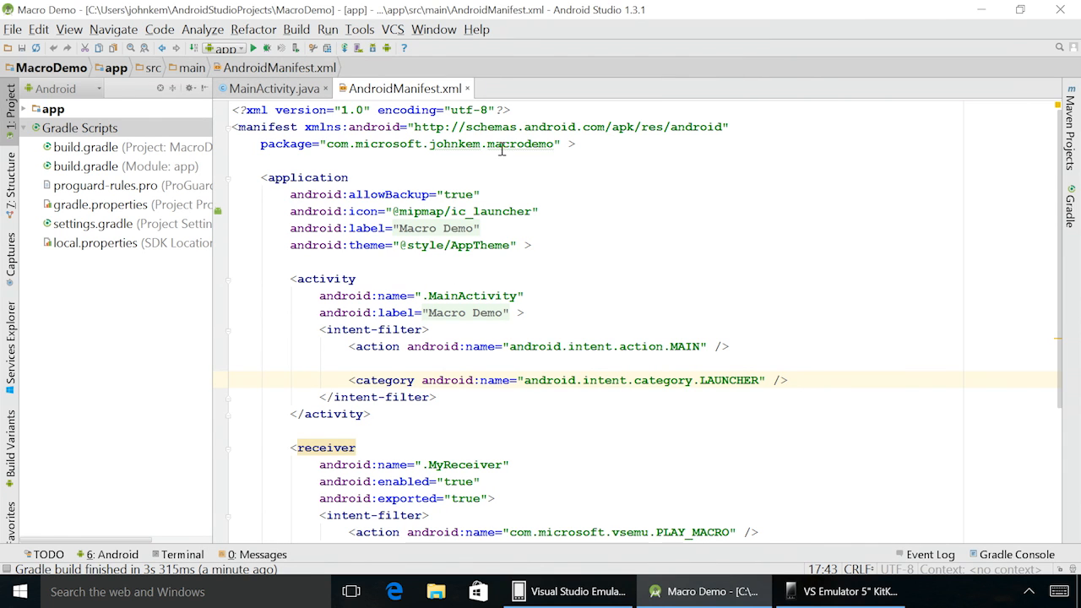
click(267, 49)
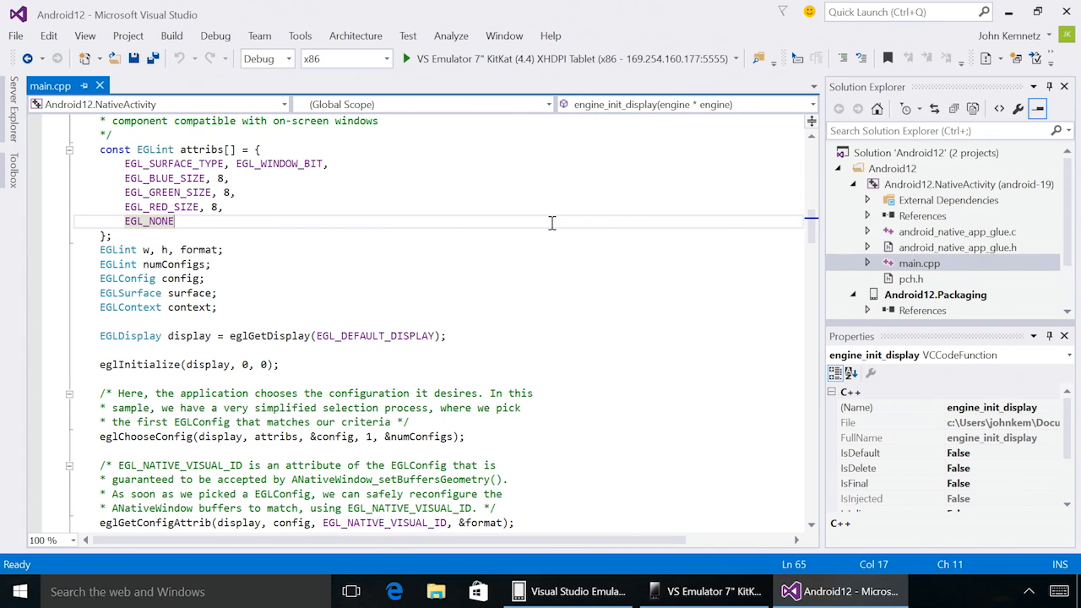
Step: Run Android12 on the VS Emulator 7" KitKat tablet target, then leave Visual Studio
click(754, 57)
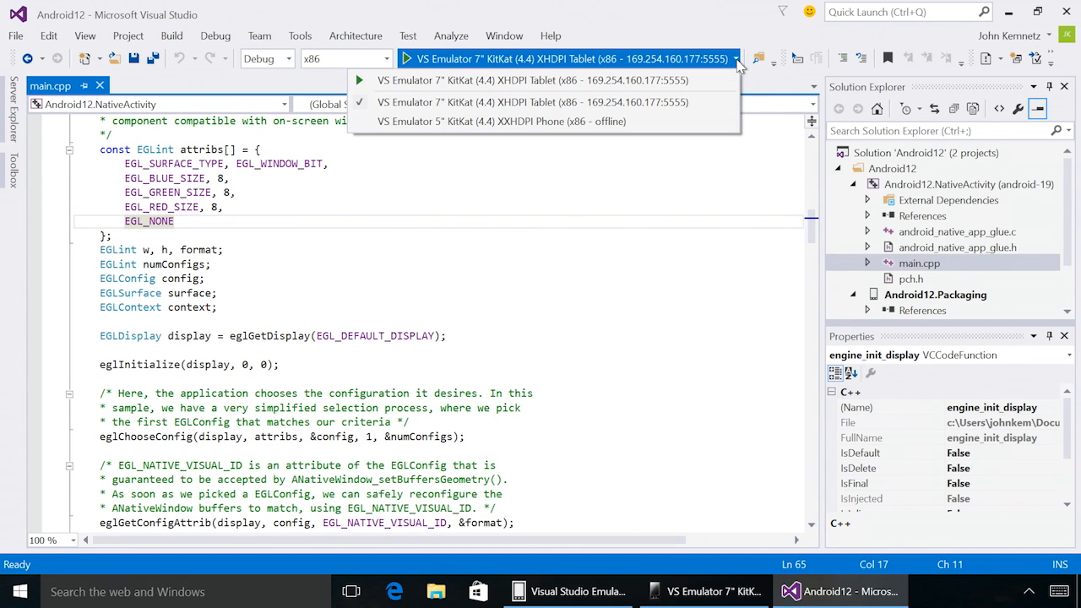
mouse_move(636, 125)
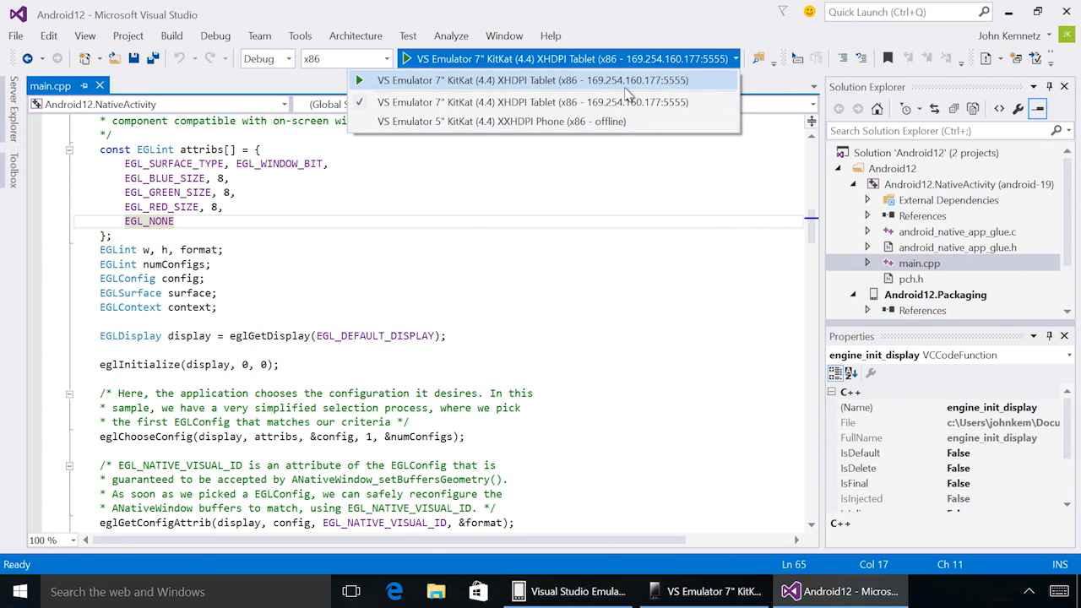
click(546, 81)
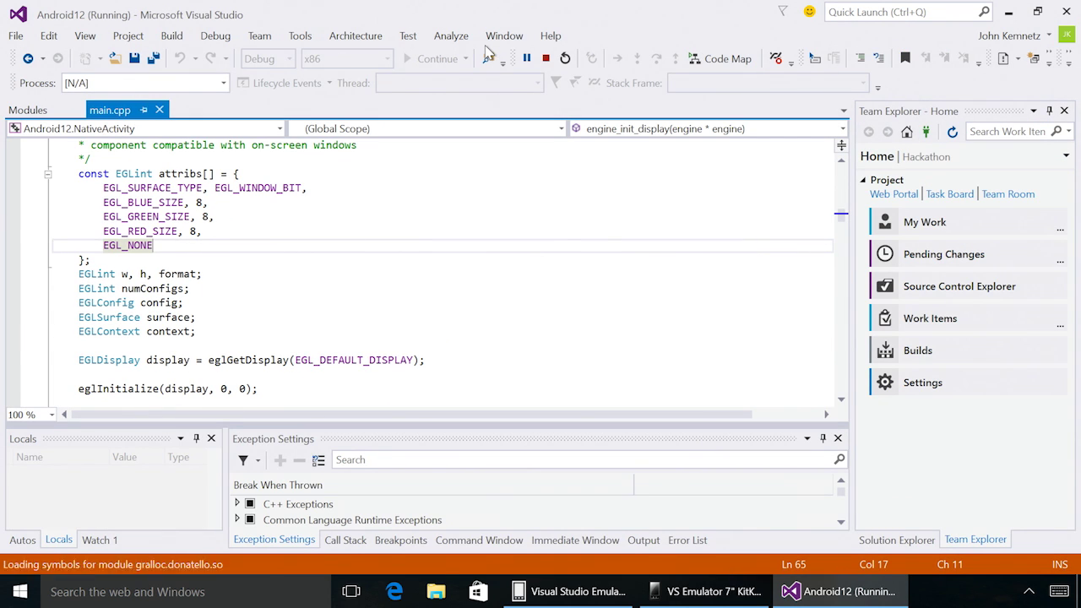
click(702, 592)
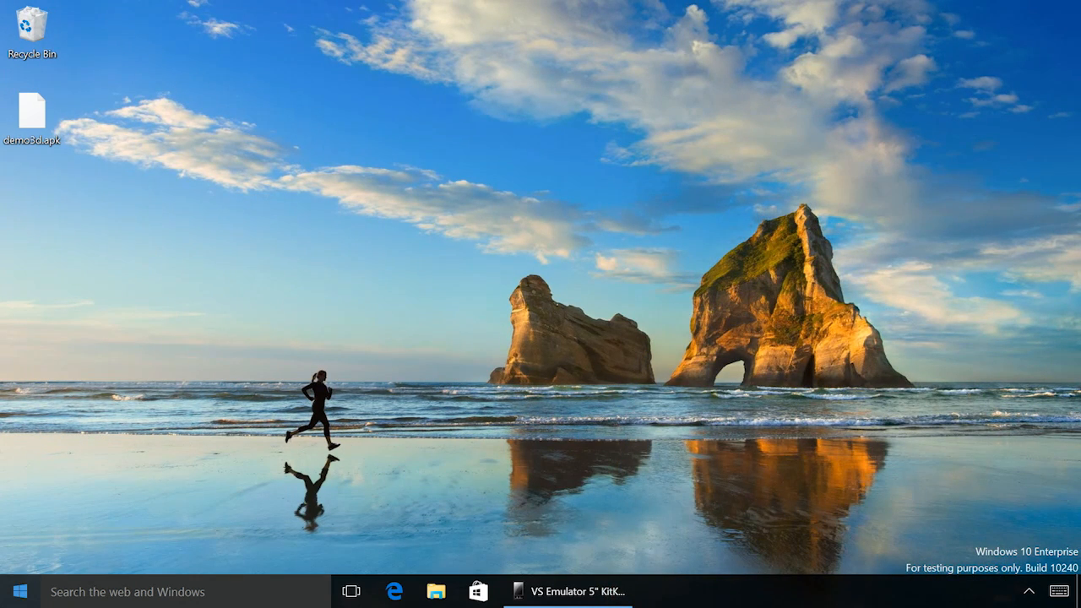
Step: Start the 5" KitKat XXHDPI Phone profile from the emulator Device Profiles
click(17, 591)
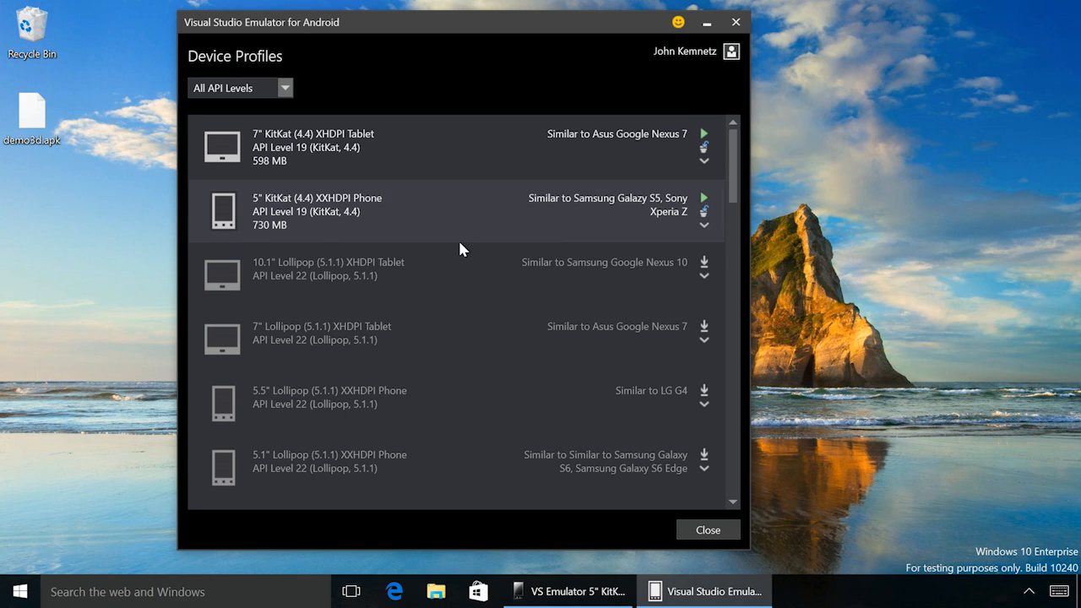
mouse_move(504, 339)
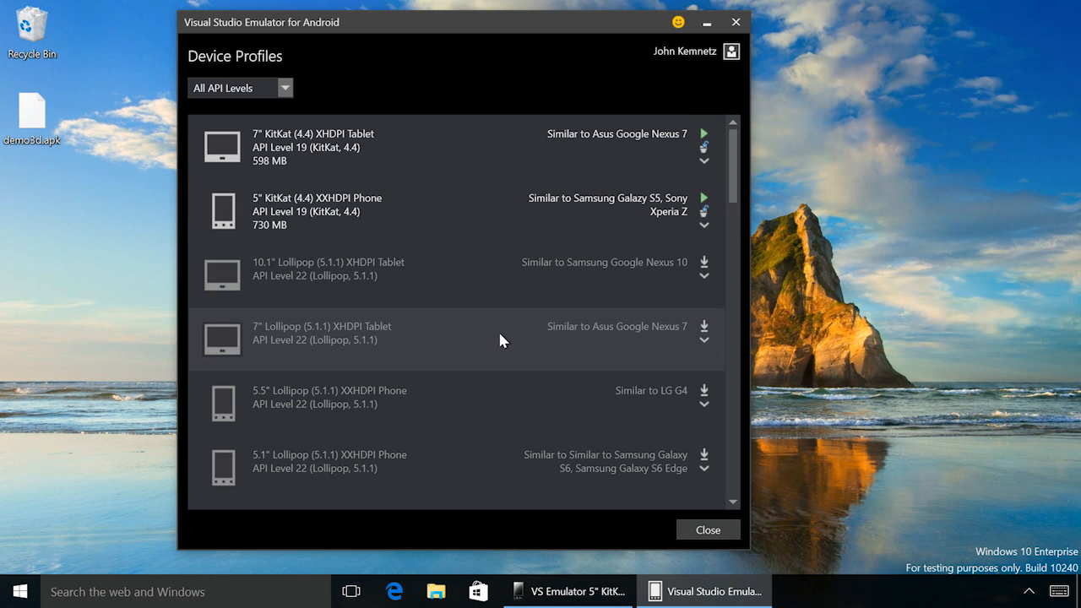
mouse_move(274, 100)
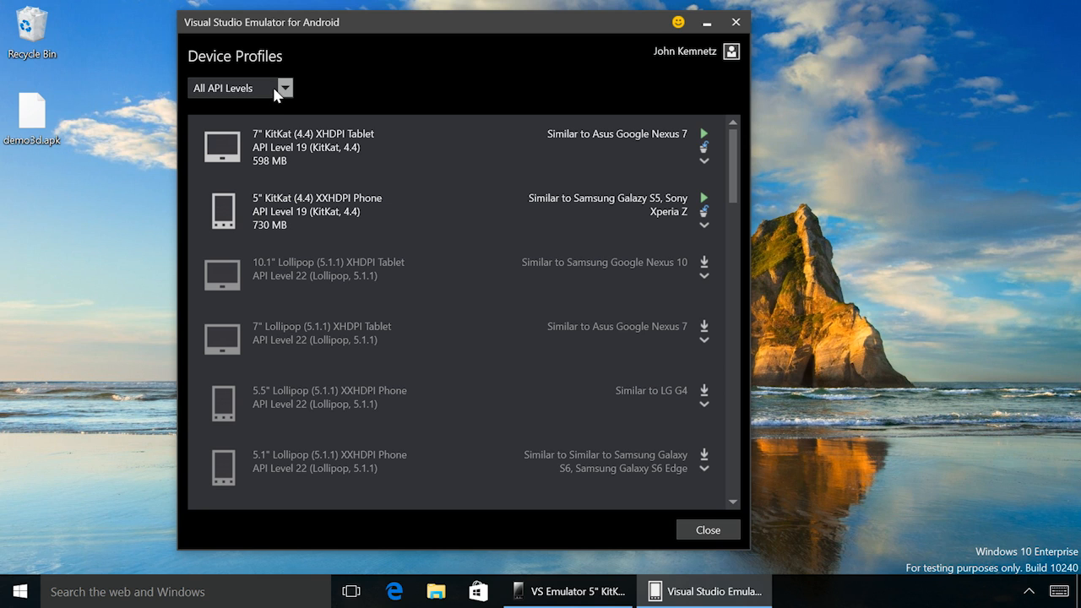
mouse_move(279, 91)
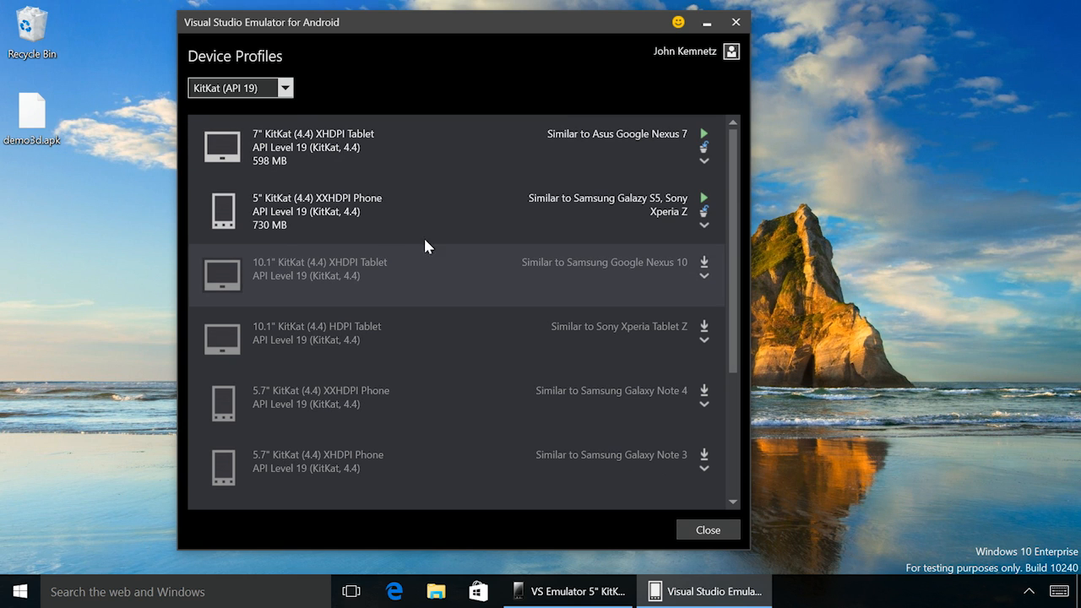
mouse_move(703, 263)
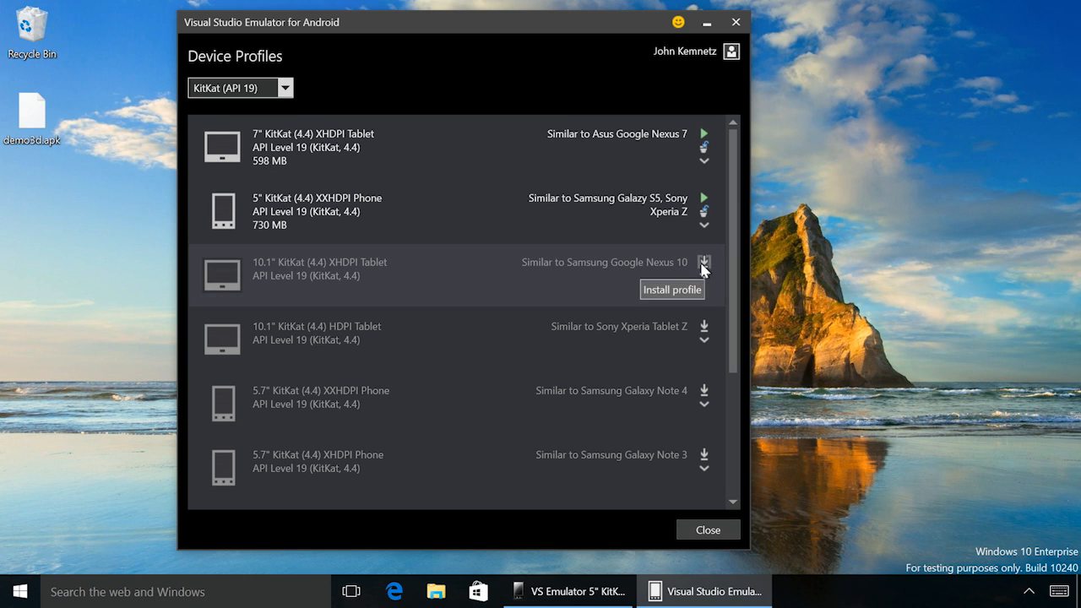
click(704, 264)
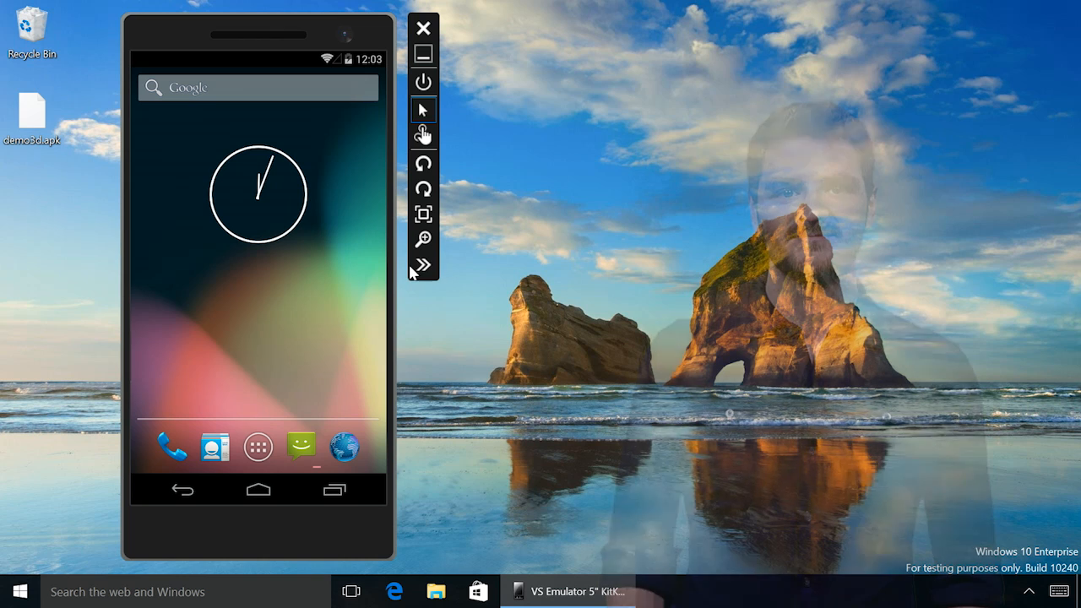
Step: Show the Camera settings in Additional Tools and view the live webcam feed in the phone's camera app
click(424, 267)
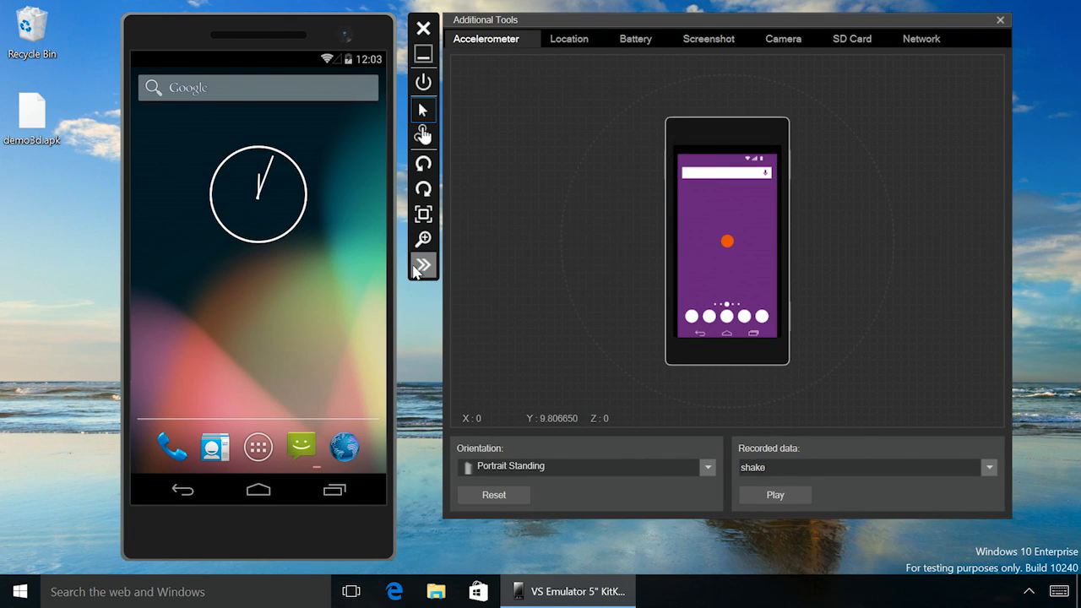
mouse_move(723, 218)
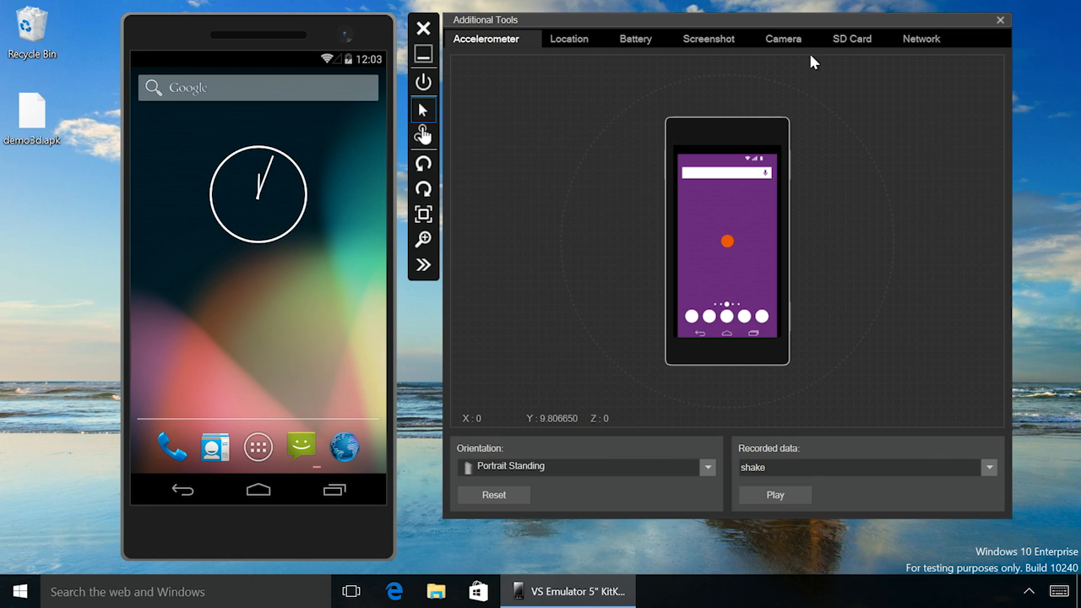
click(782, 37)
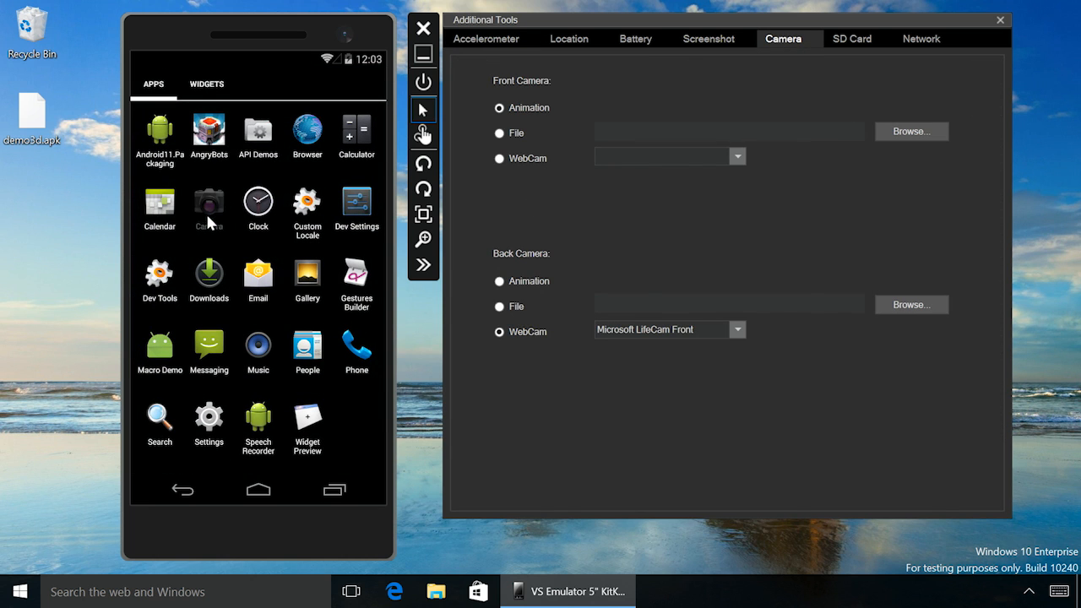
click(209, 206)
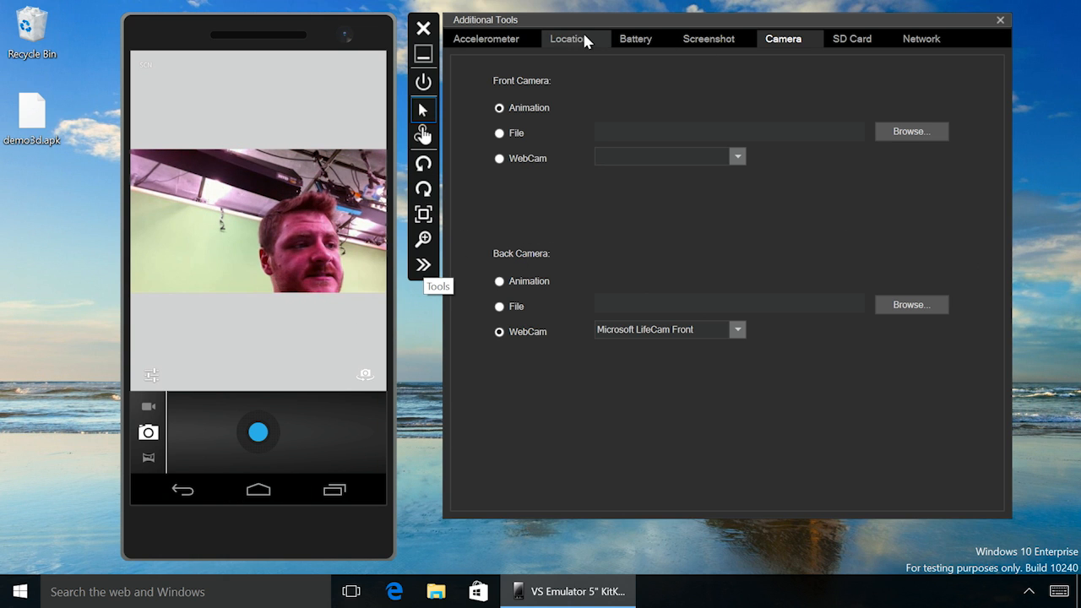
Step: Show the Location route map in the tools and confirm demo.apk installed on the phone
click(571, 38)
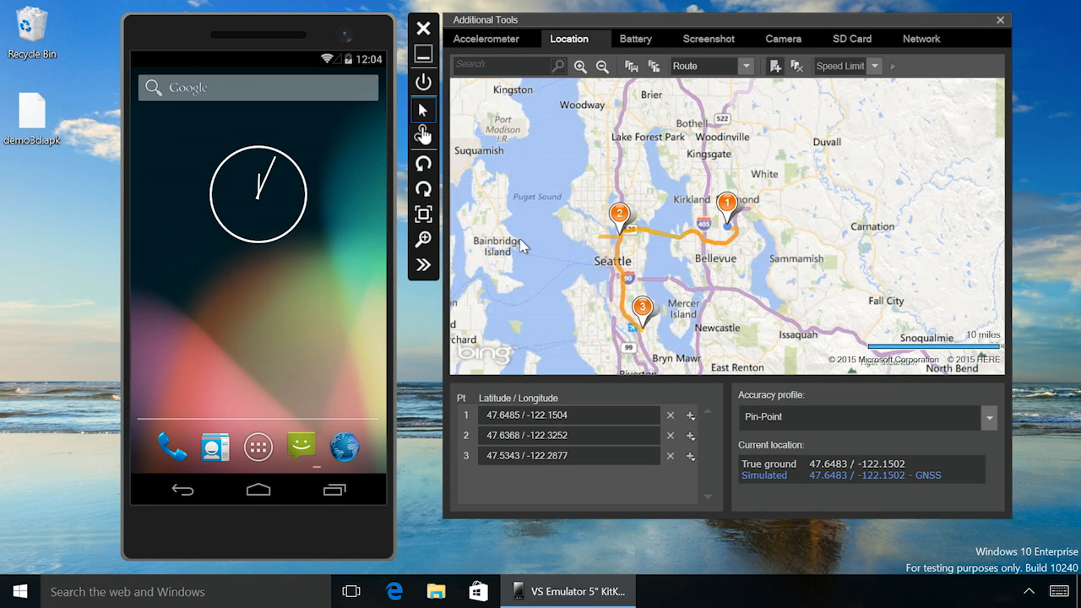
mouse_move(770, 108)
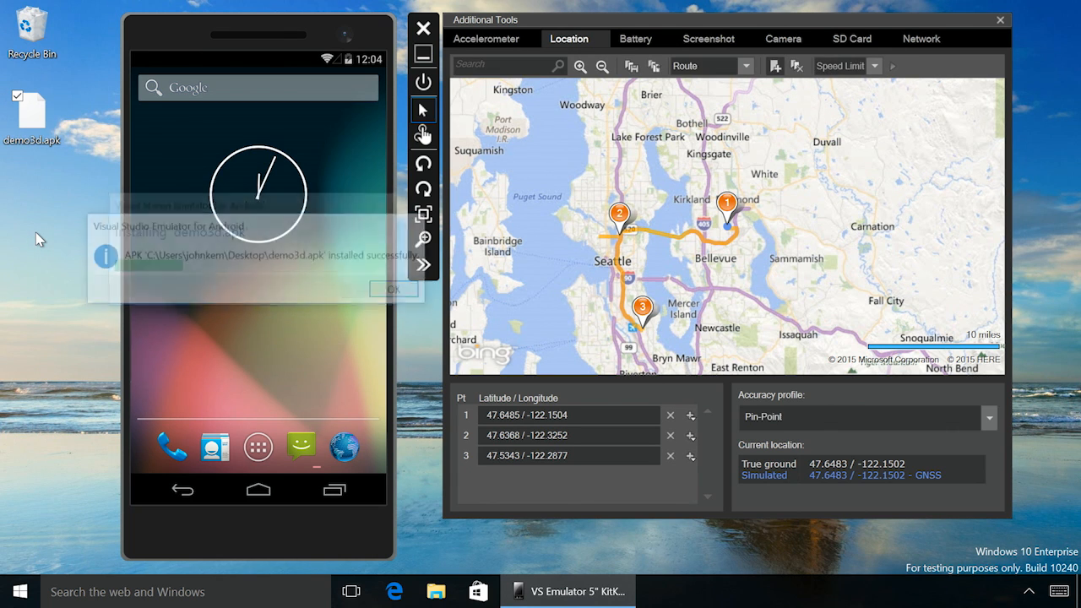
click(392, 288)
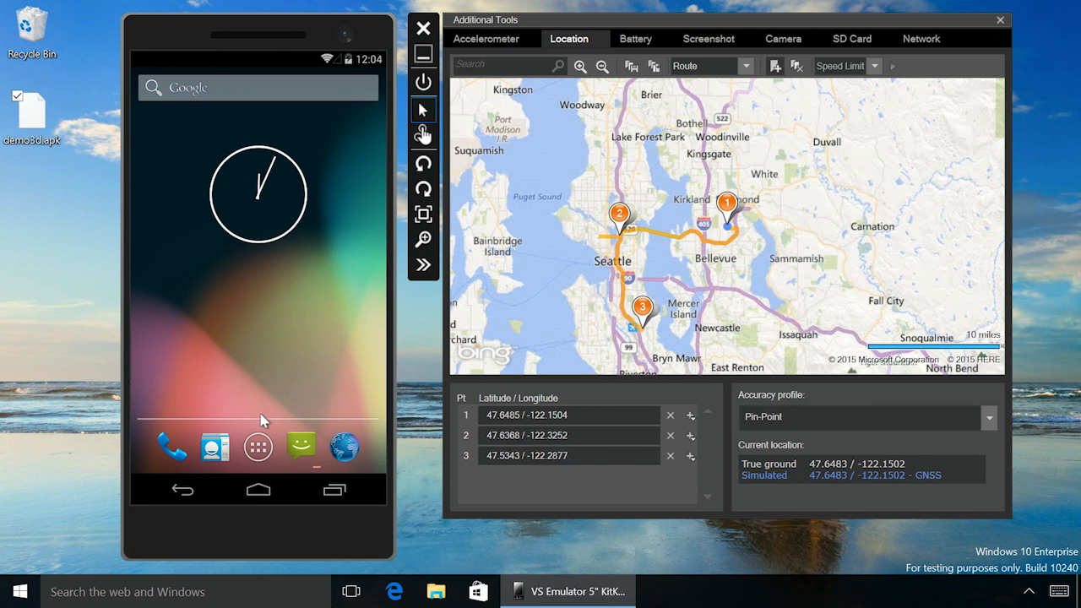